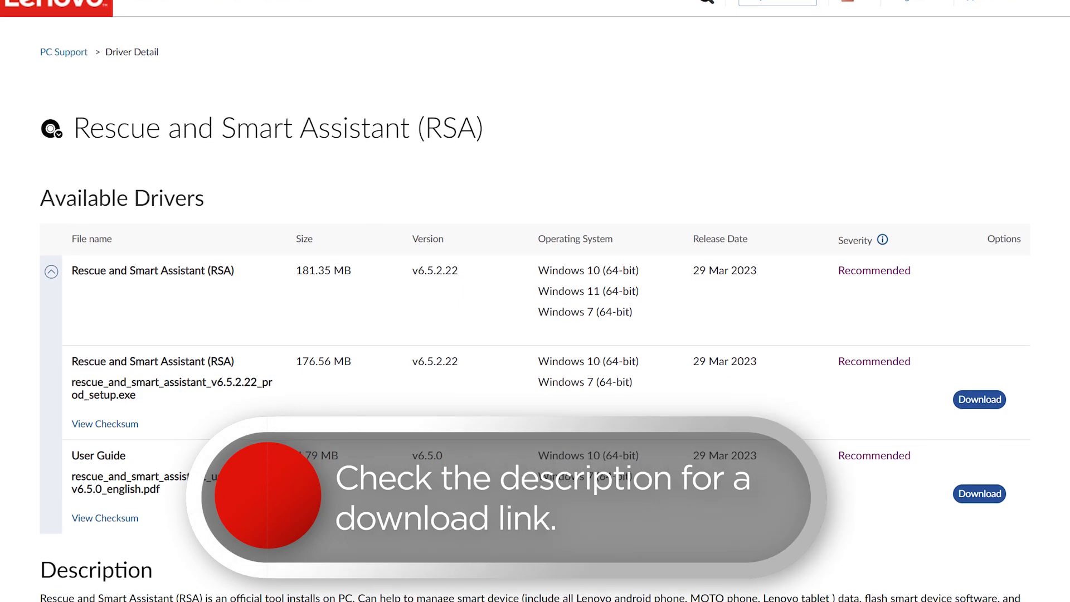
- Start a Smart Devices rescue, view the serial-number help, and switch to manual device selection
{"action": "scroll", "scroll_direction": "down", "scroll_amount": 3}
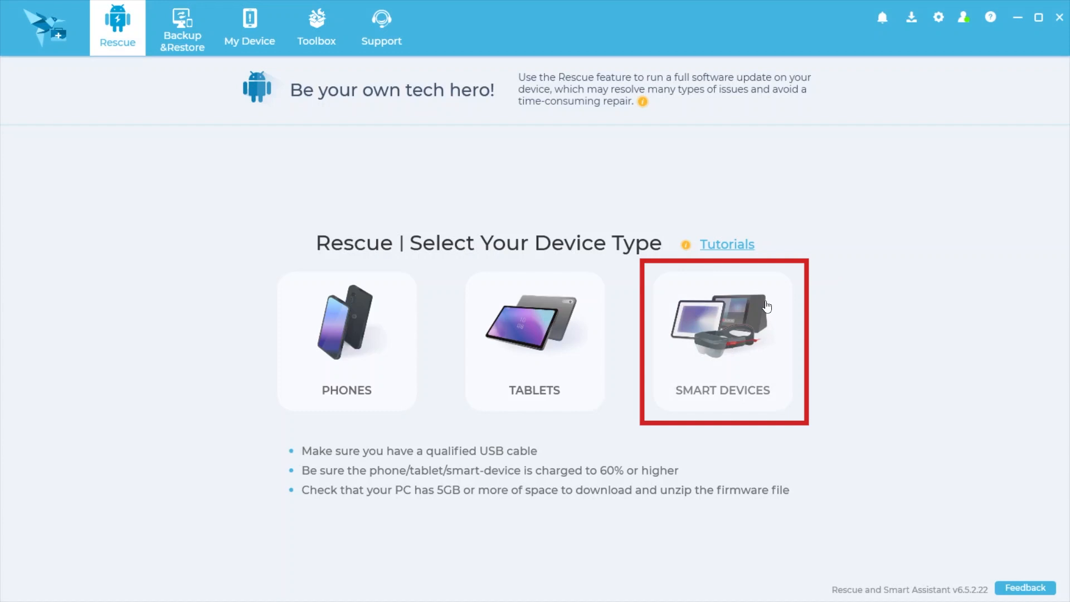
{"action": "left_click", "coordinate": [722, 341]}
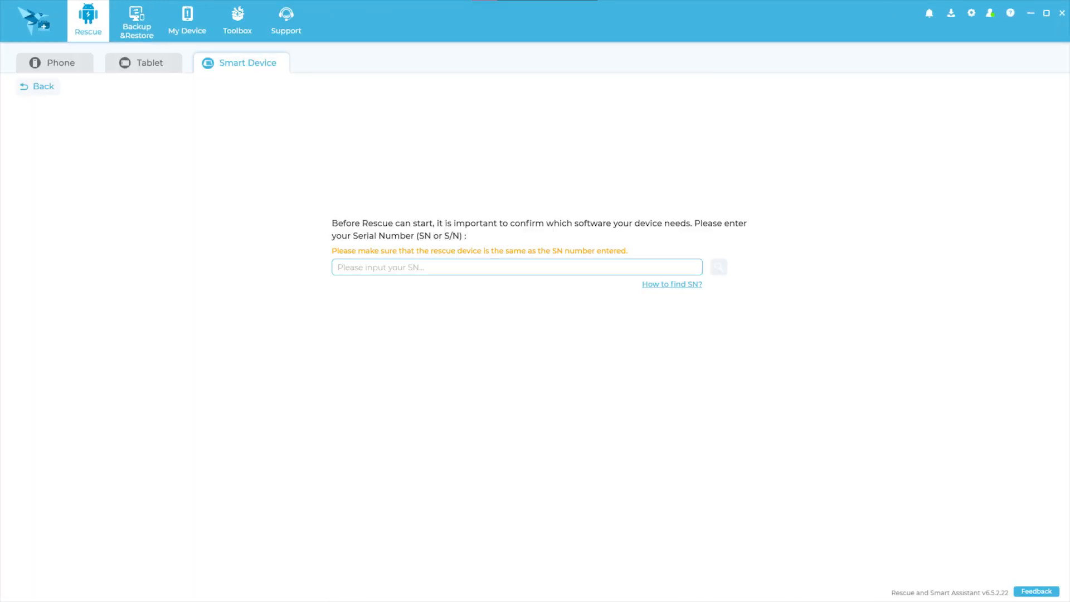
{"action": "left_click", "coordinate": [718, 266]}
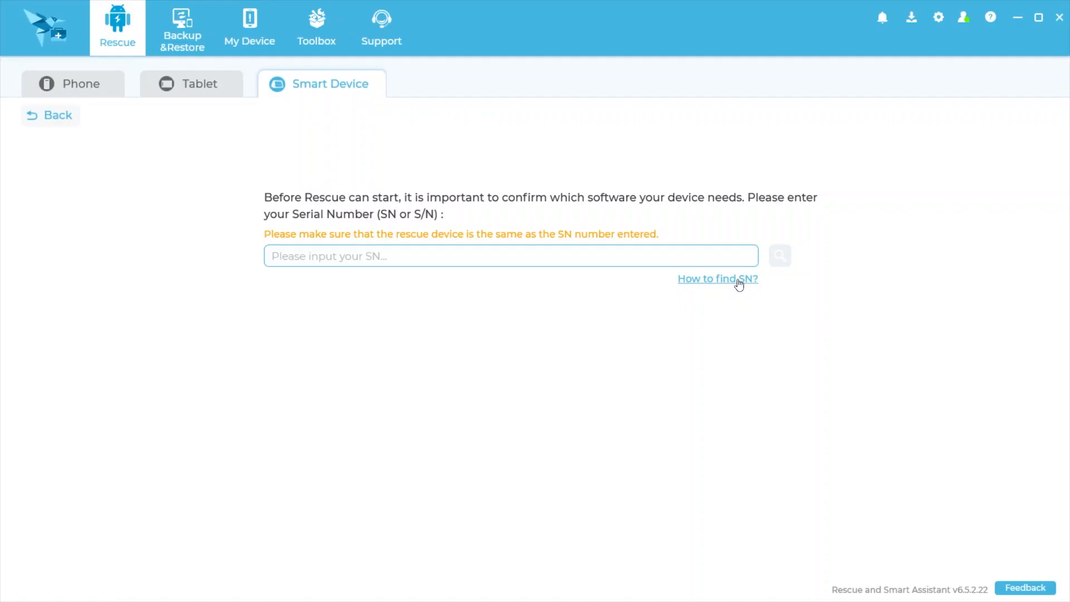
{"action": "left_click", "coordinate": [717, 278]}
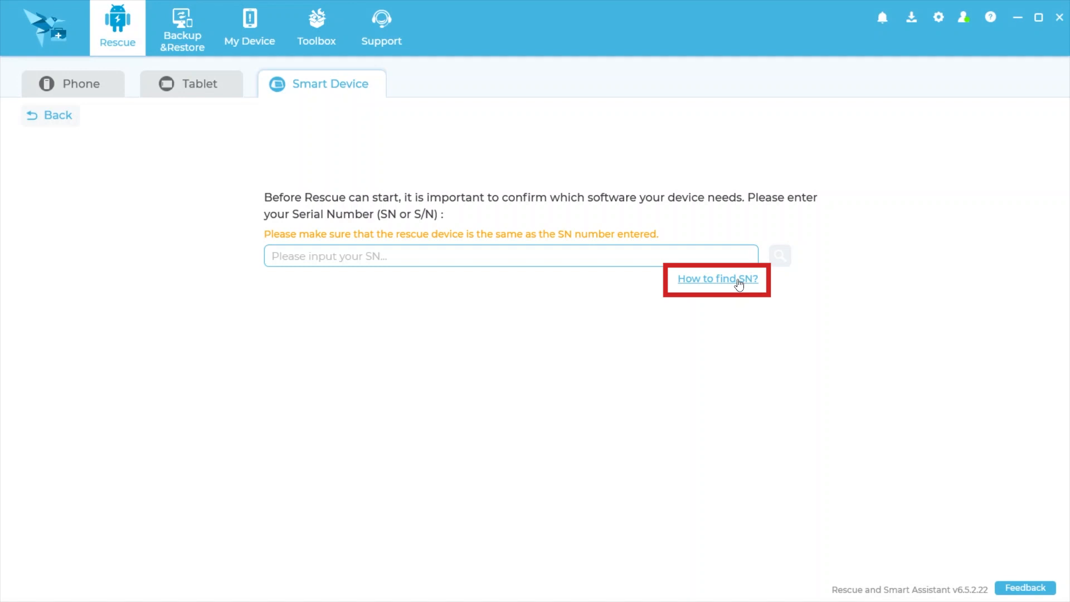
{"action": "left_click", "coordinate": [717, 278]}
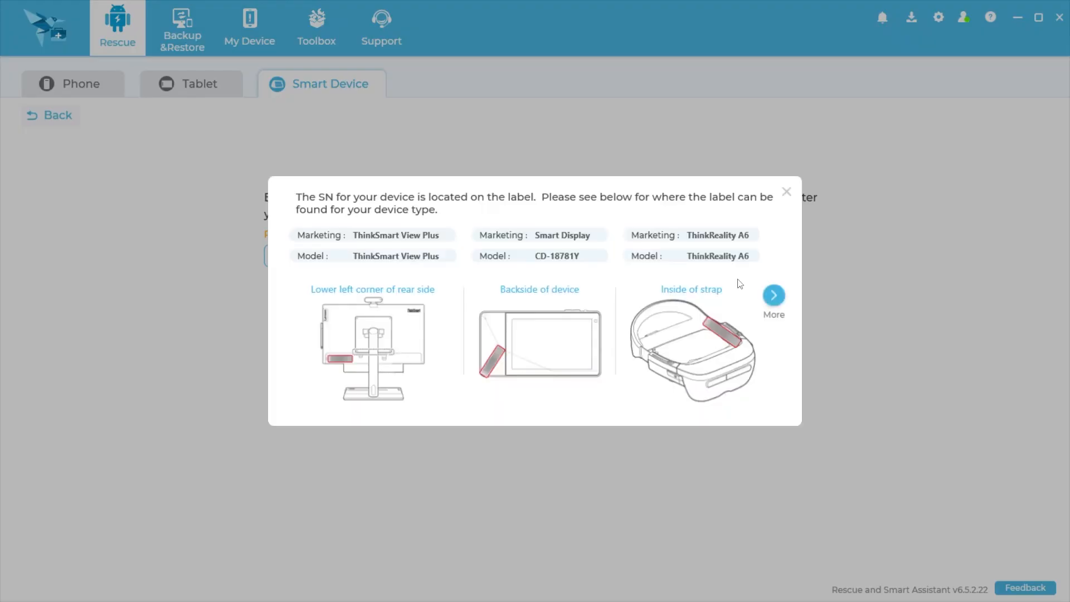
{"action": "left_click", "coordinate": [773, 294]}
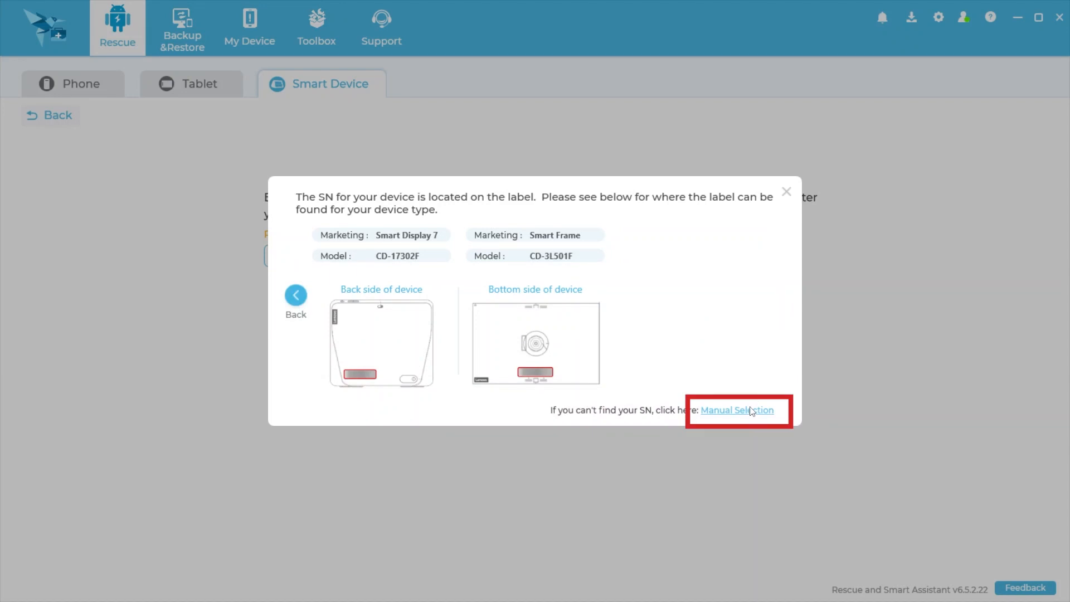
{"action": "left_click", "coordinate": [737, 410]}
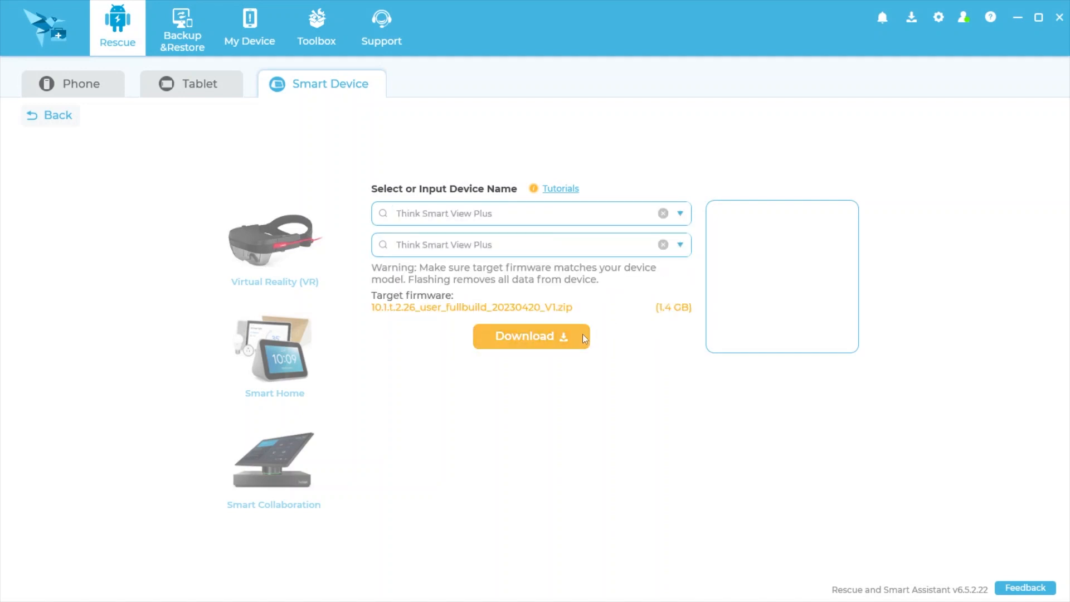
- Download the ThinkSmart View Plus target firmware and hide the download progress list
{"action": "left_click", "coordinate": [530, 336]}
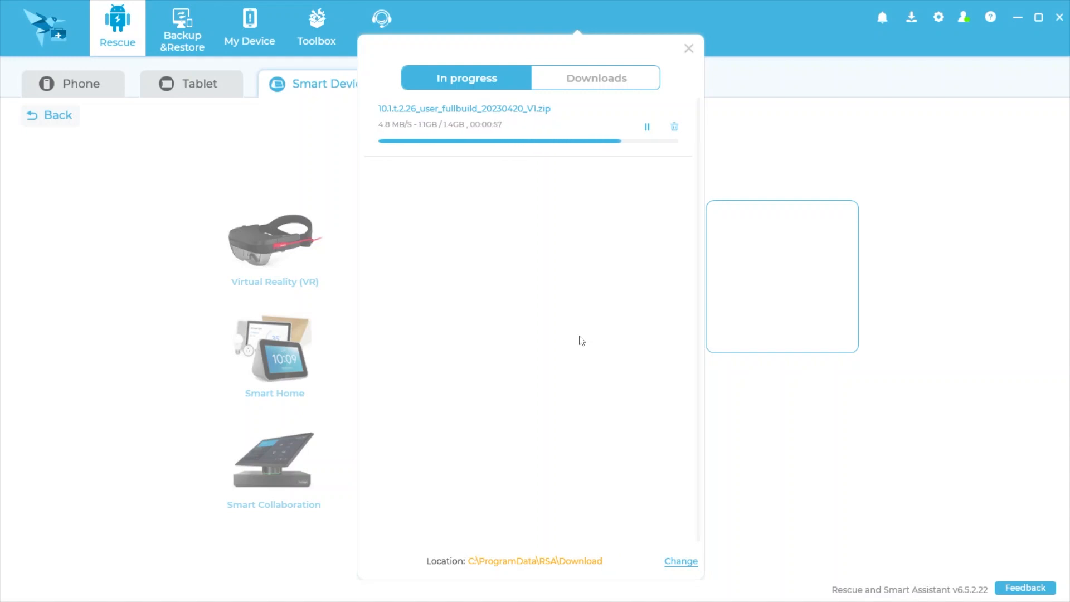
{"action": "left_click", "coordinate": [688, 48]}
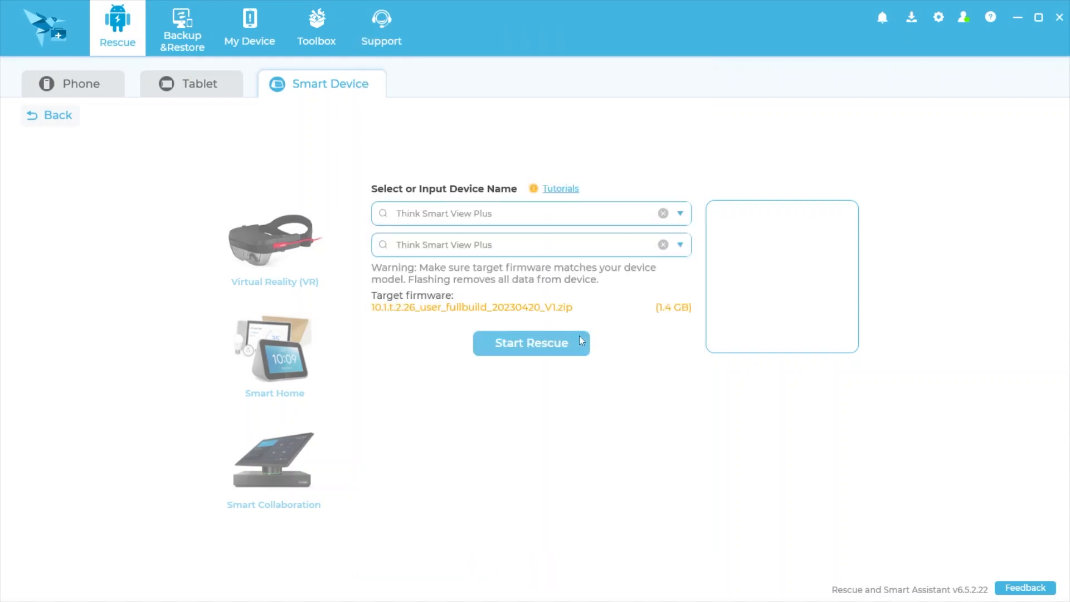
- Start the rescue and confirm the information-collection, backup, and unplug-power-adapter prompts
{"action": "left_click", "coordinate": [531, 342]}
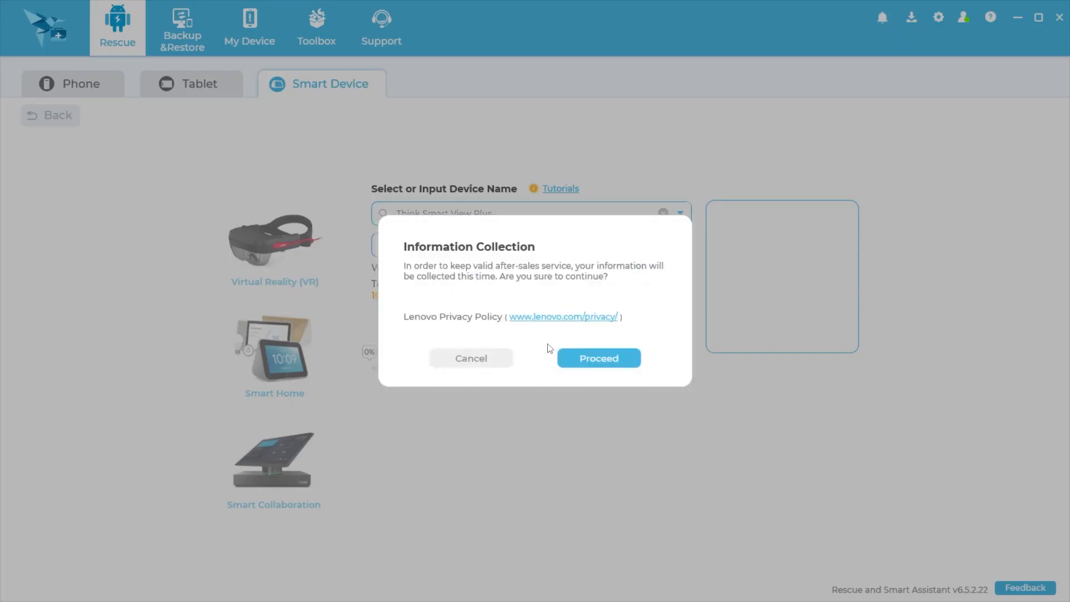
{"action": "left_click", "coordinate": [597, 358]}
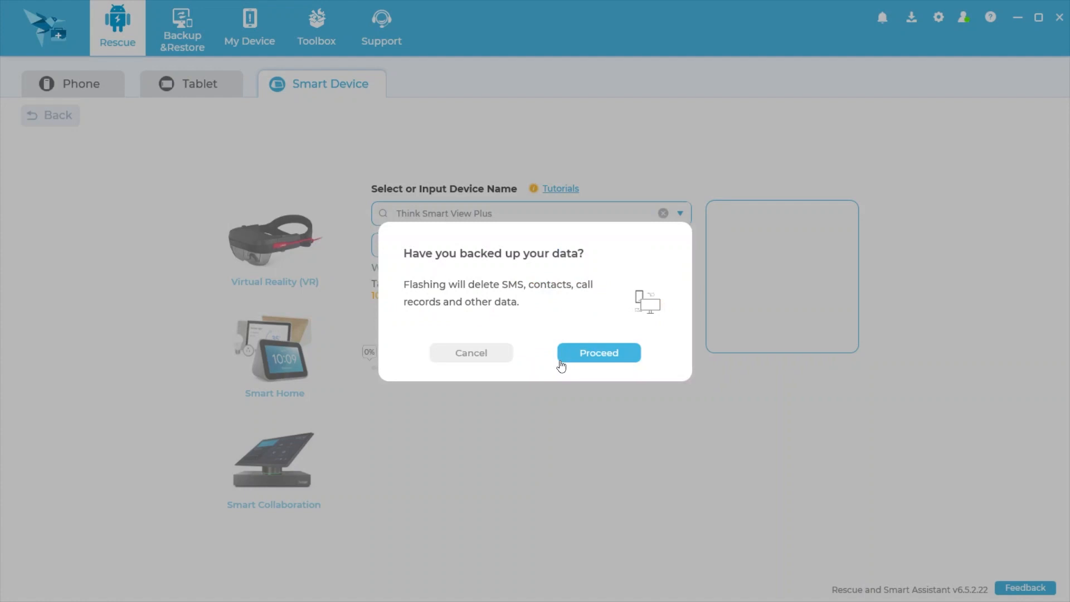
{"action": "left_click", "coordinate": [597, 352]}
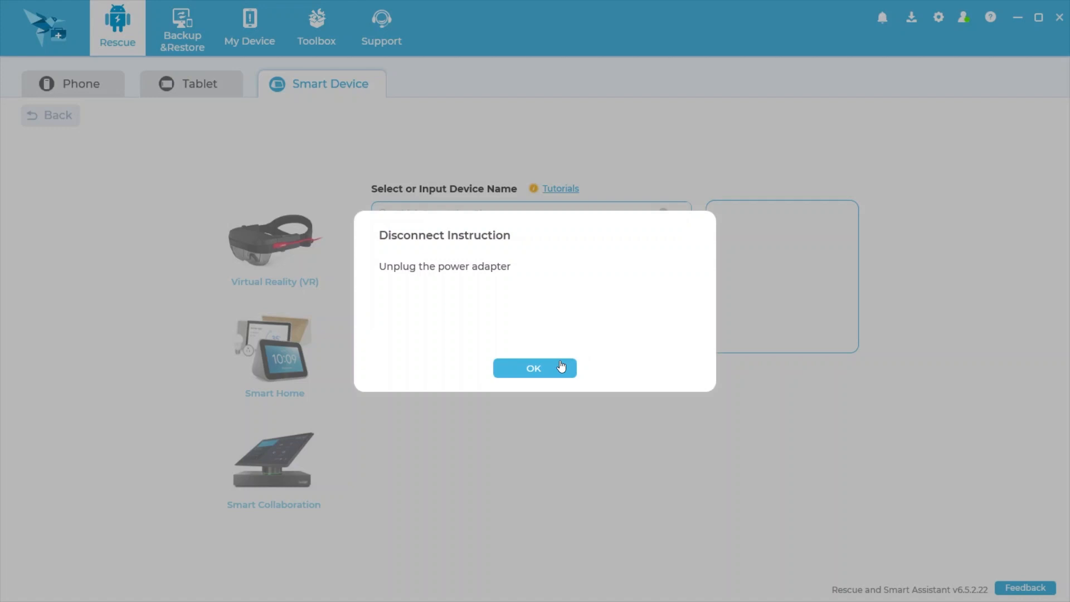
{"action": "left_click", "coordinate": [534, 368]}
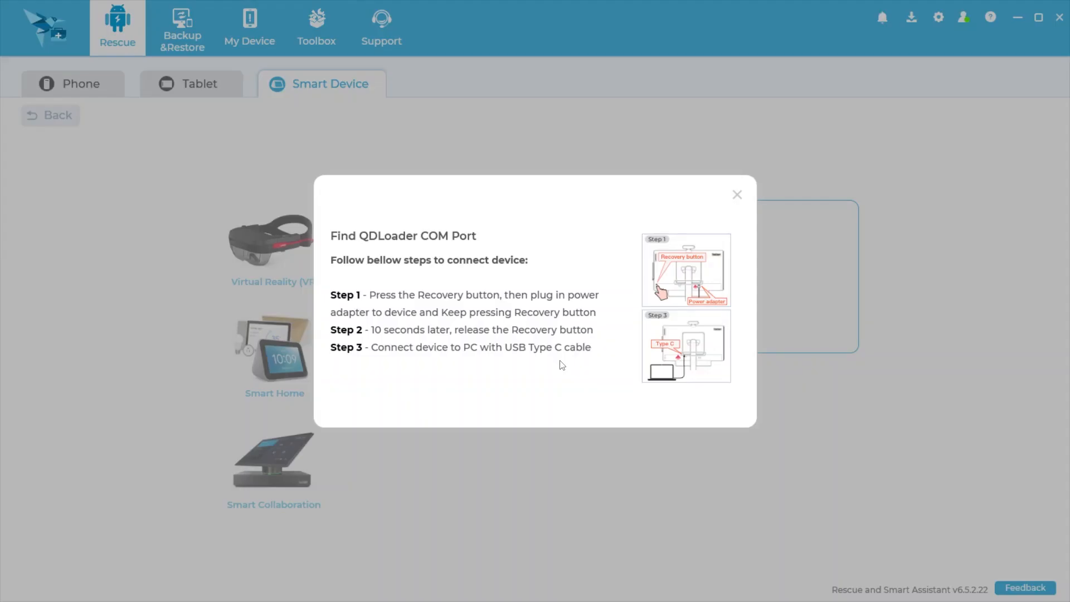
- Acknowledge the successful flash and submit 'latest updates' as the rescue reason
{"action": "left_click", "coordinate": [736, 194]}
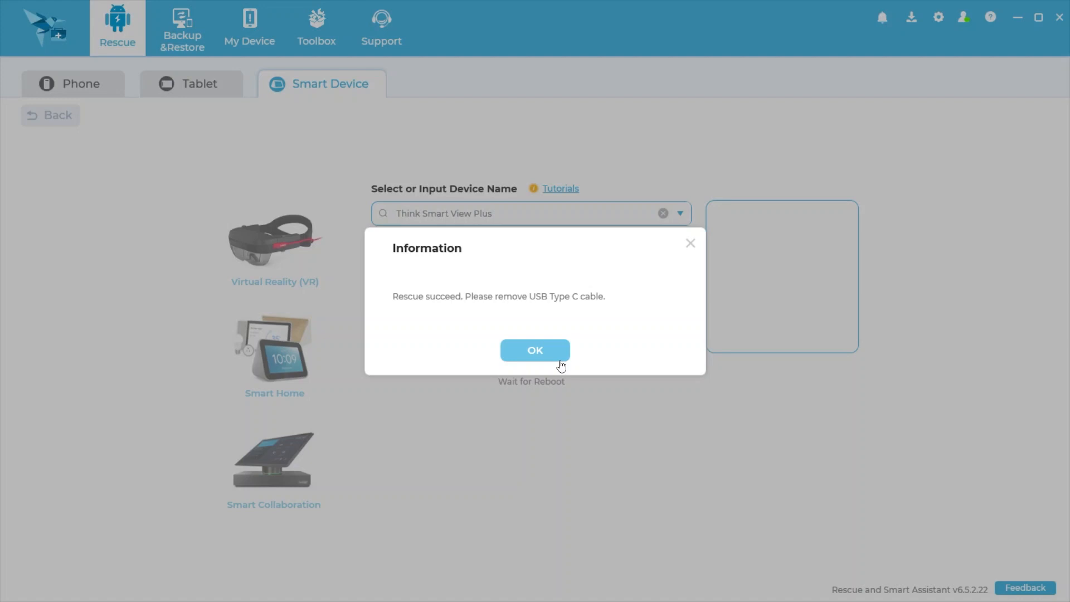
{"action": "left_click", "coordinate": [534, 350]}
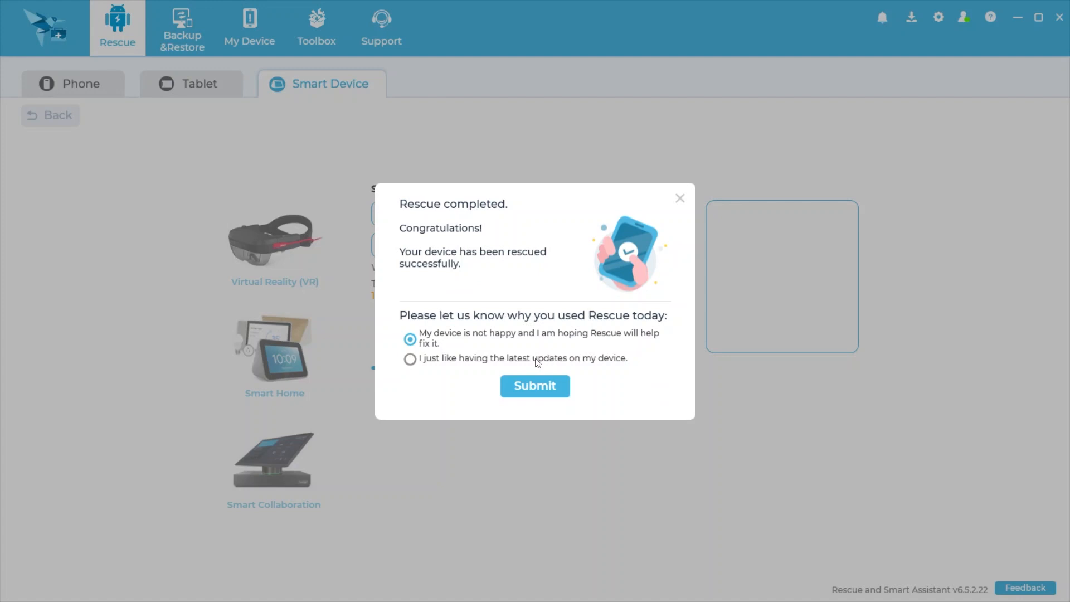
{"action": "left_click", "coordinate": [410, 358]}
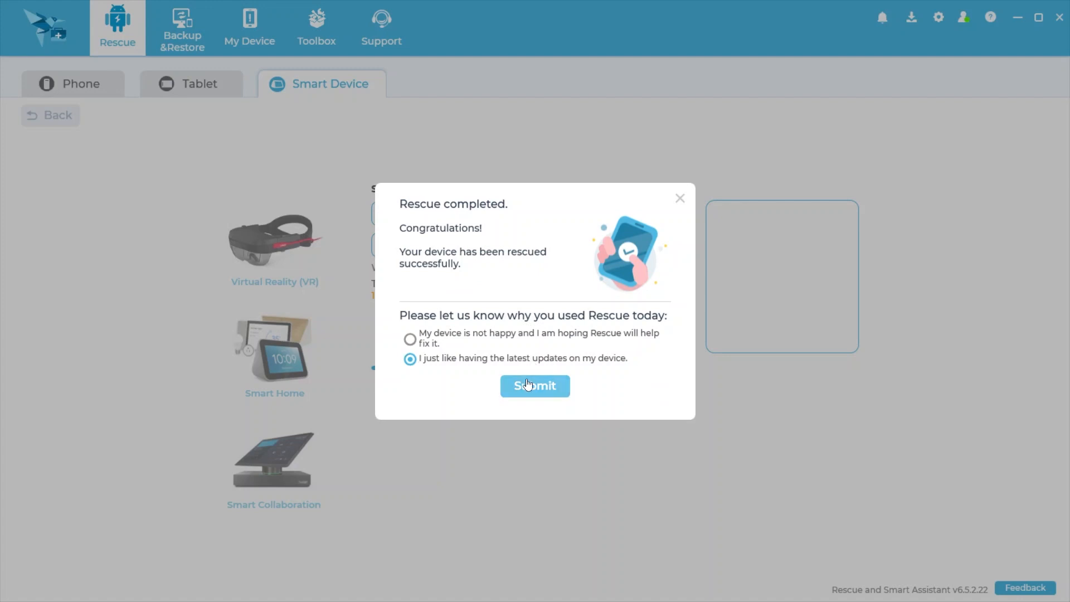
{"action": "left_click", "coordinate": [534, 385]}
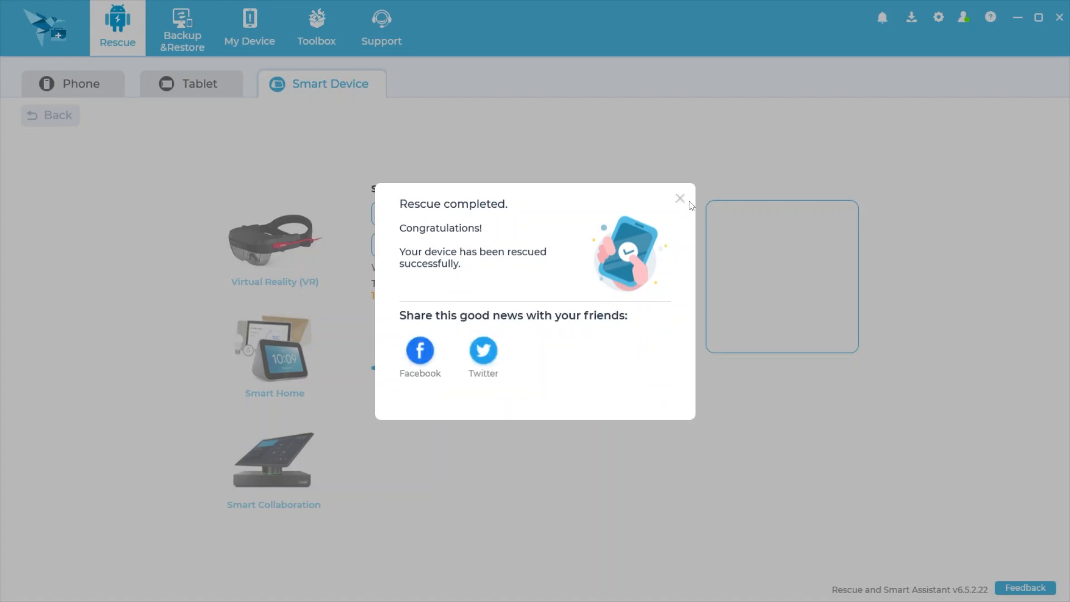
- Close the completed rescue, finish it, and keep the downloaded firmware file on the PC
{"action": "left_click", "coordinate": [680, 198]}
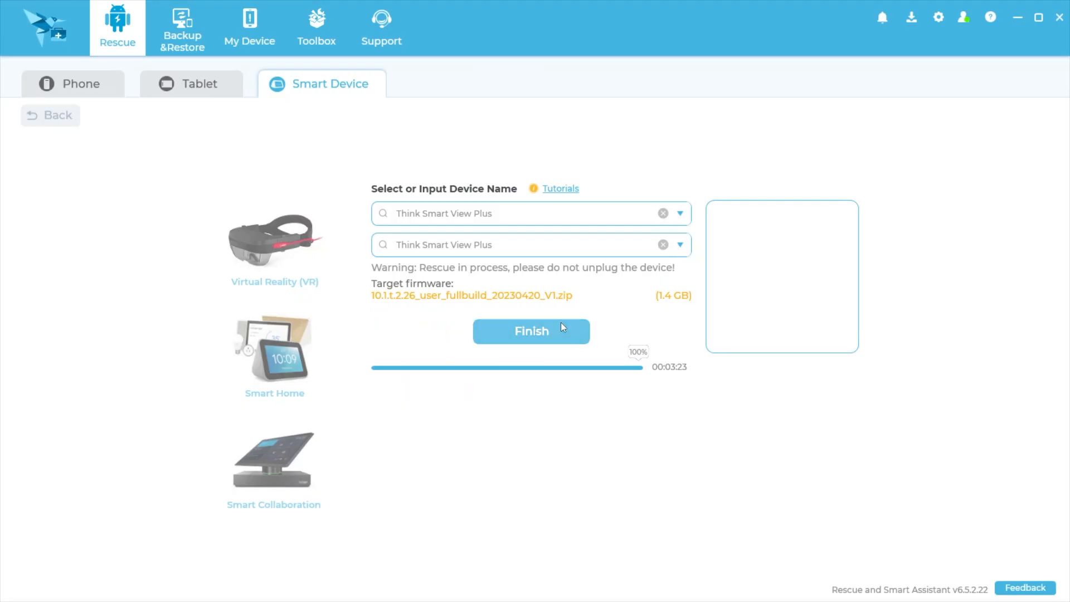
{"action": "left_click", "coordinate": [531, 331]}
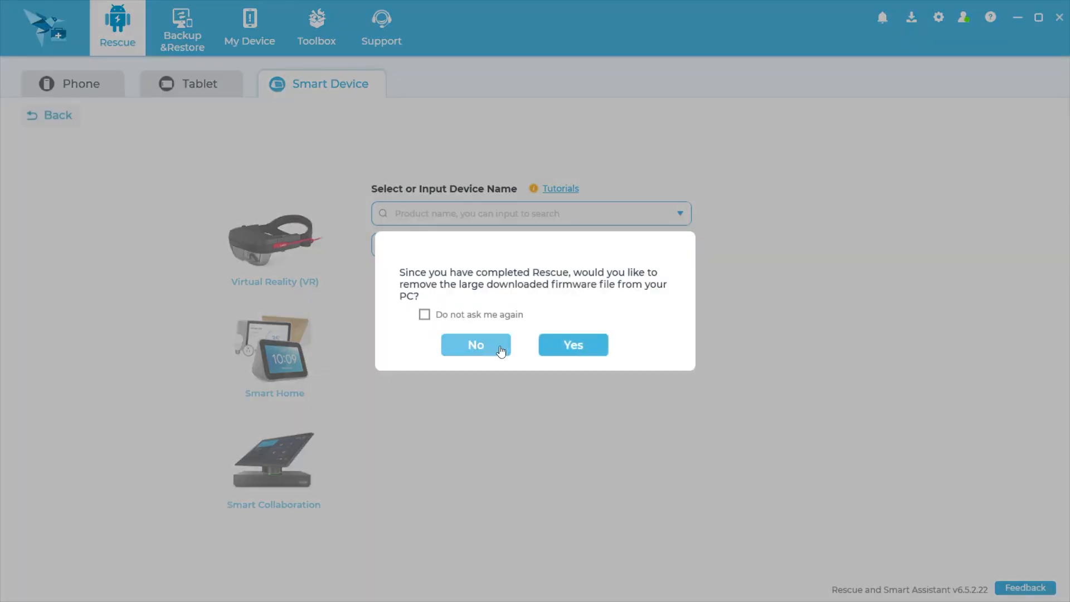
{"action": "mouse_move", "coordinate": [487, 334]}
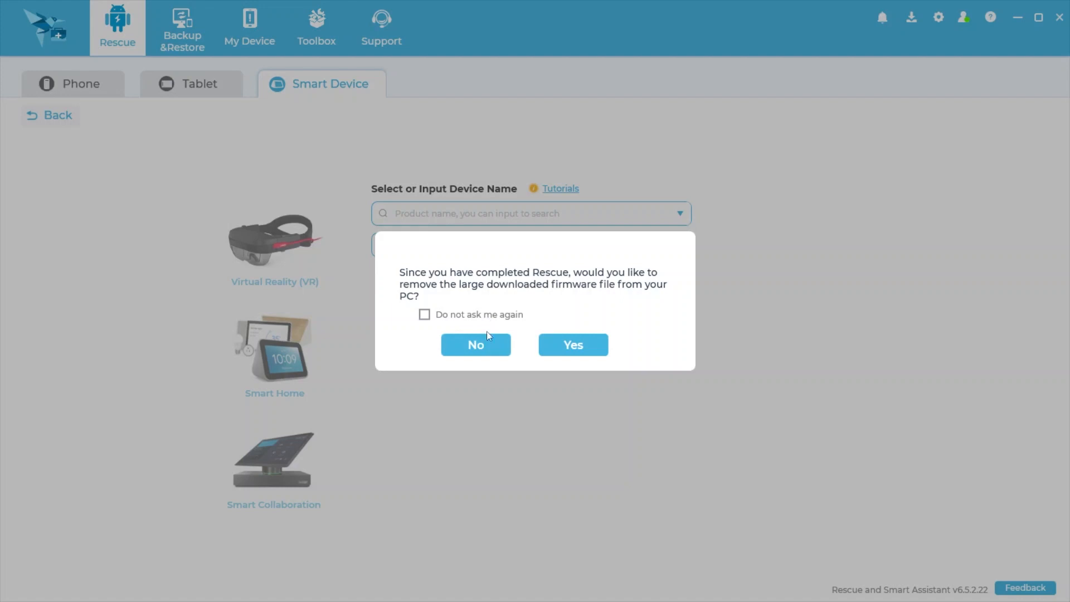
{"action": "left_click", "coordinate": [475, 344]}
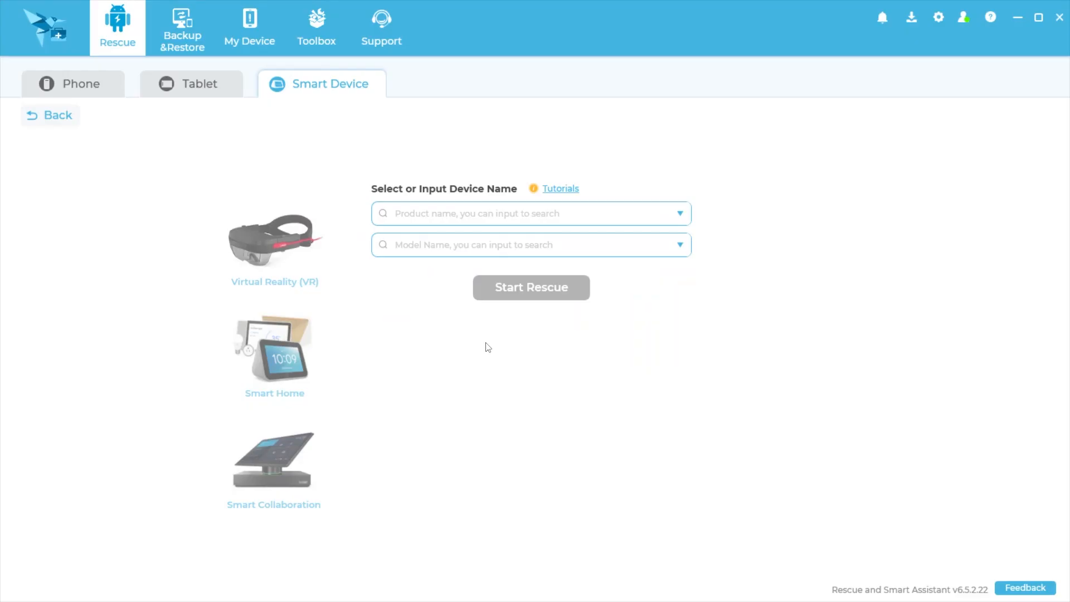